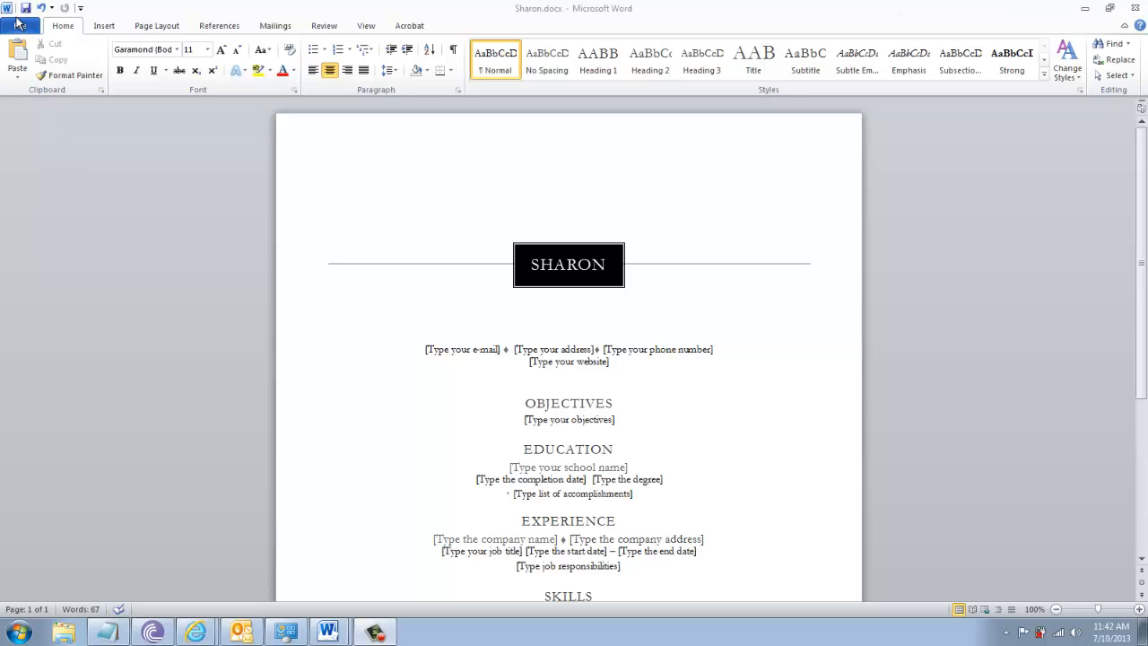
Show Word's print settings for the résumé with Adobe PDF as the printer.
click(20, 25)
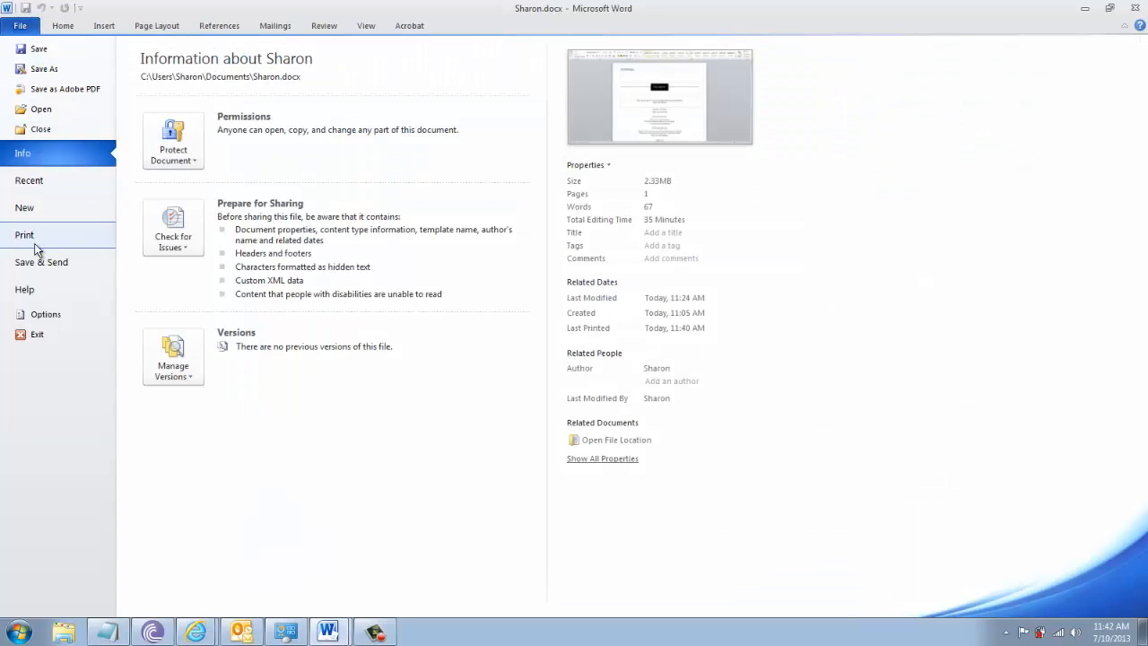
click(25, 233)
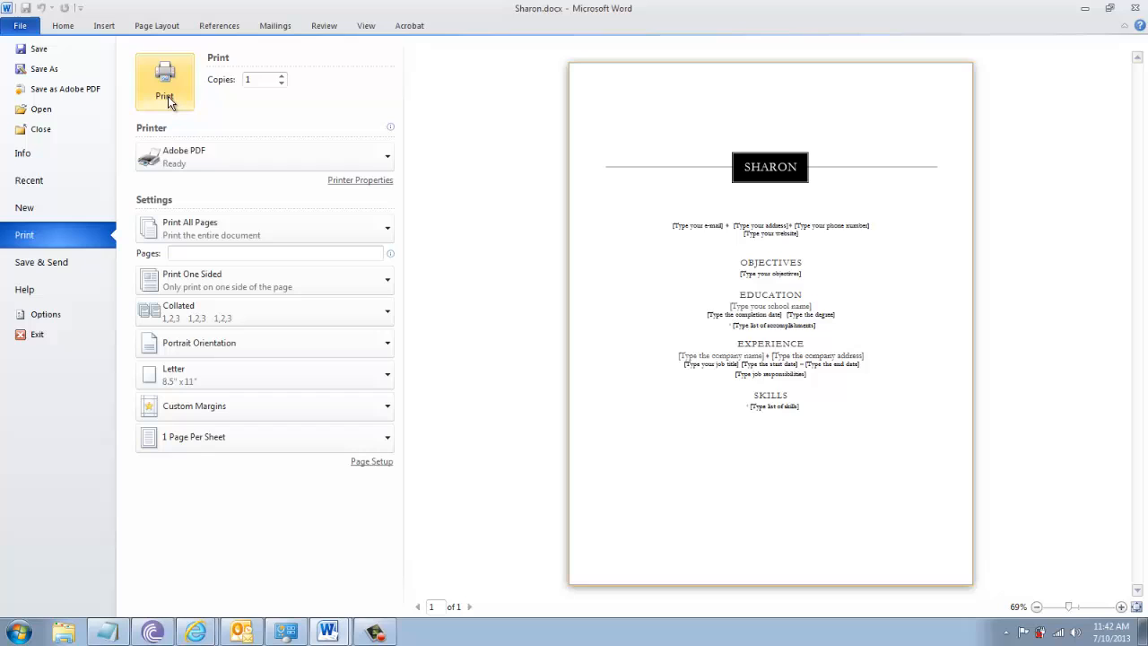
Print the résumé to Sharon.pdf, replacing the existing file of that name.
click(165, 76)
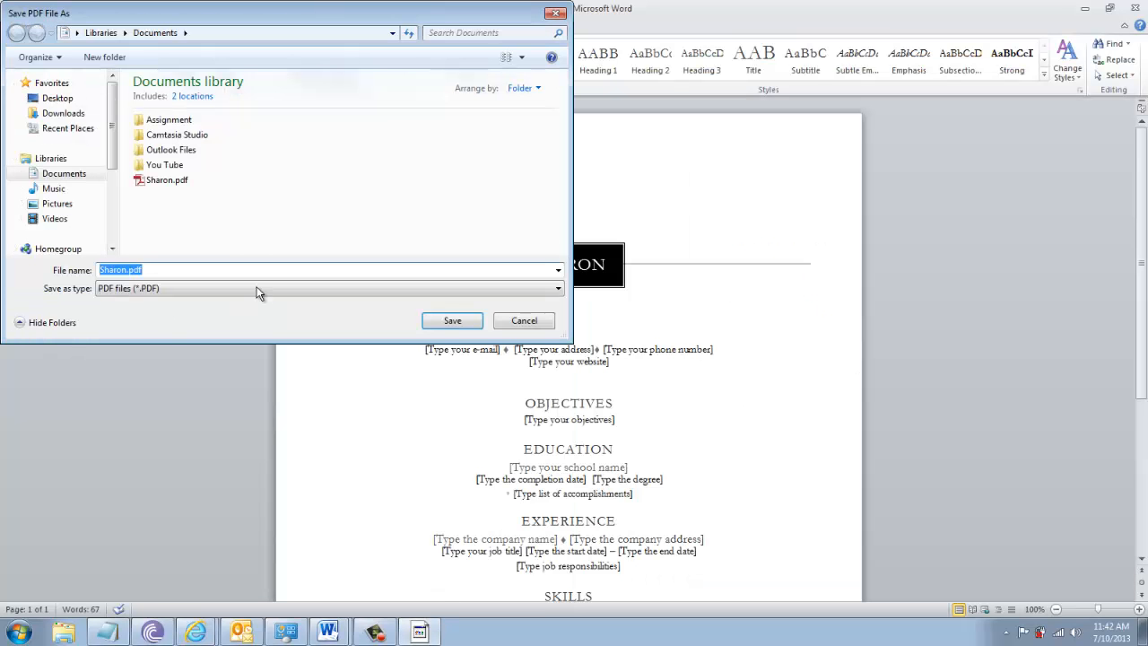
click(167, 179)
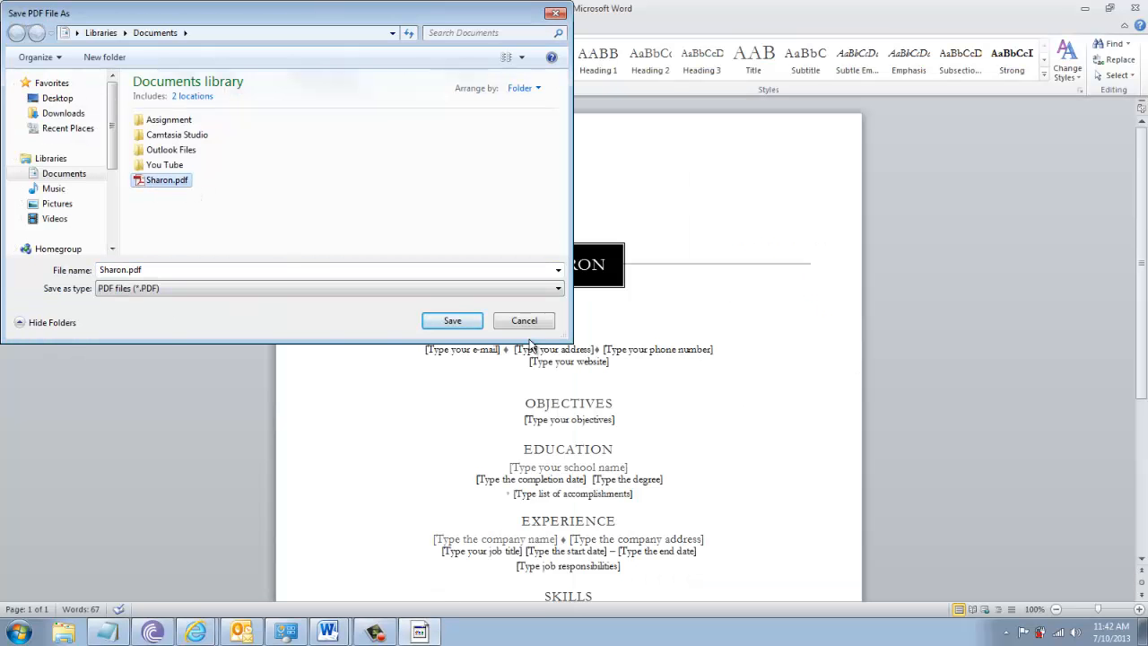
click(451, 319)
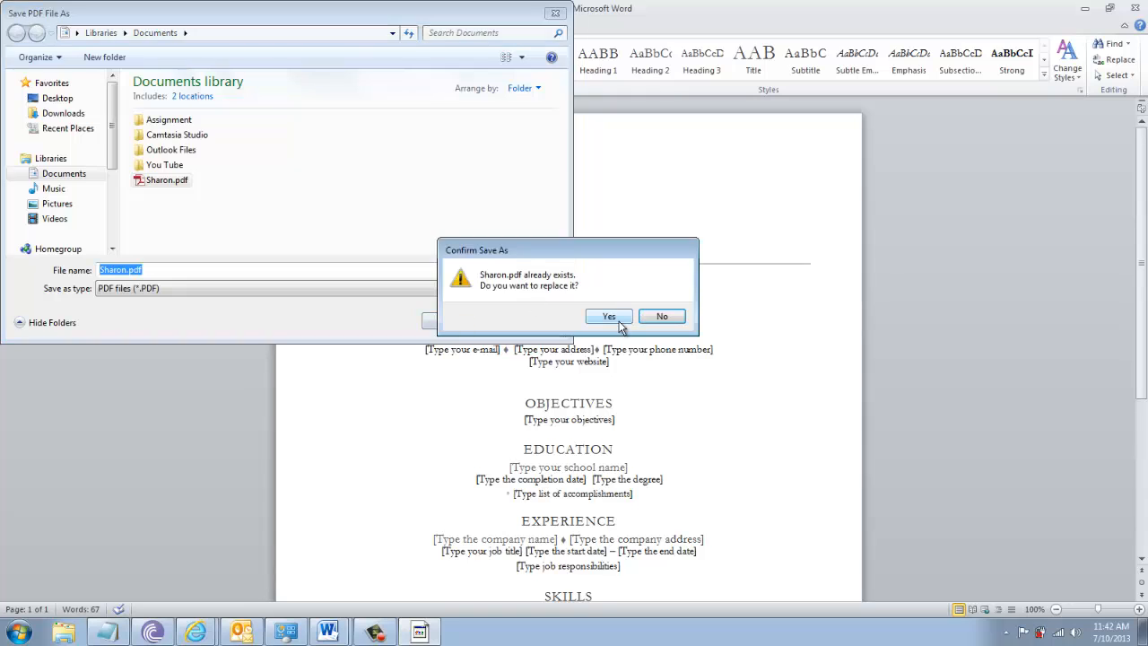
click(610, 315)
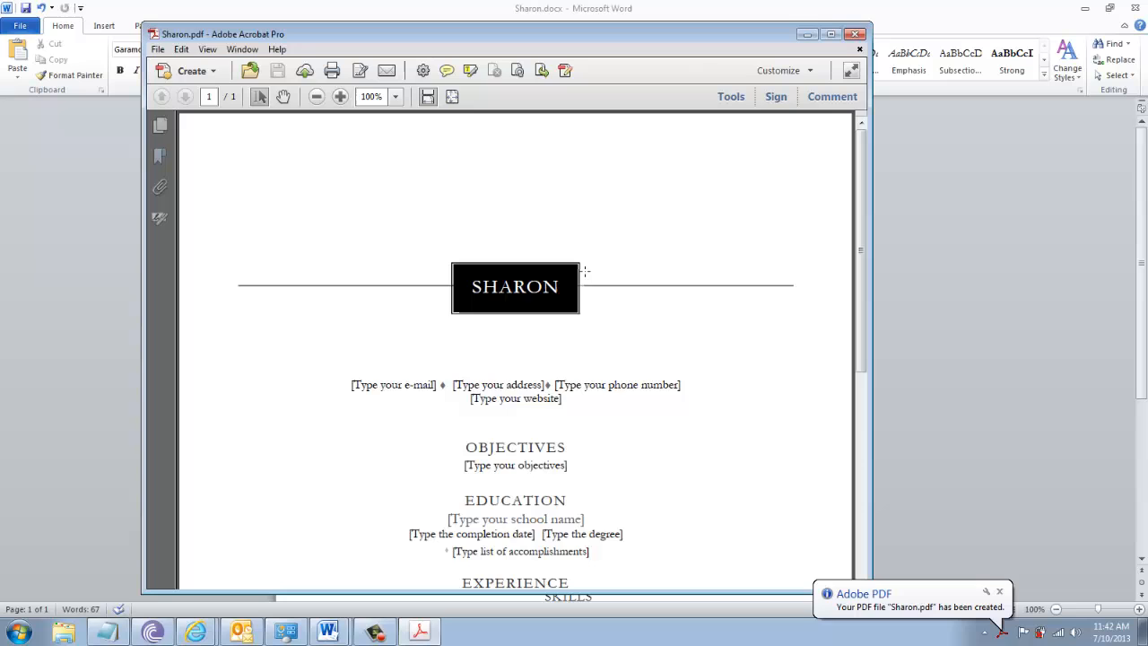
Zoom out to the whole résumé page and show Acrobat's page-editing tools.
click(316, 96)
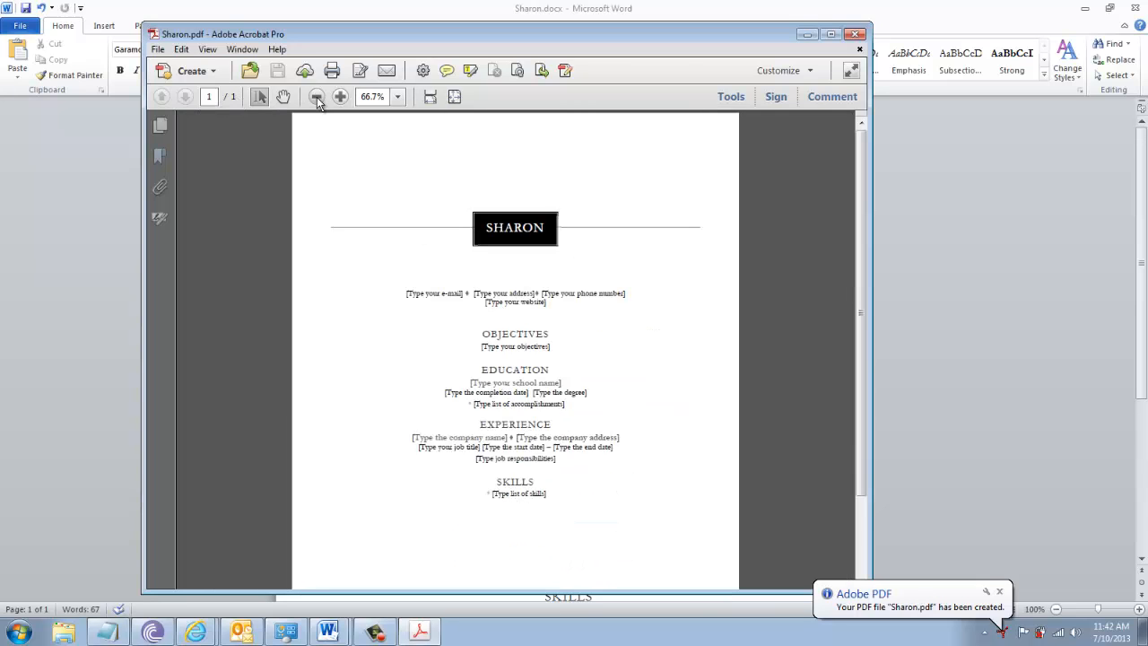
click(316, 97)
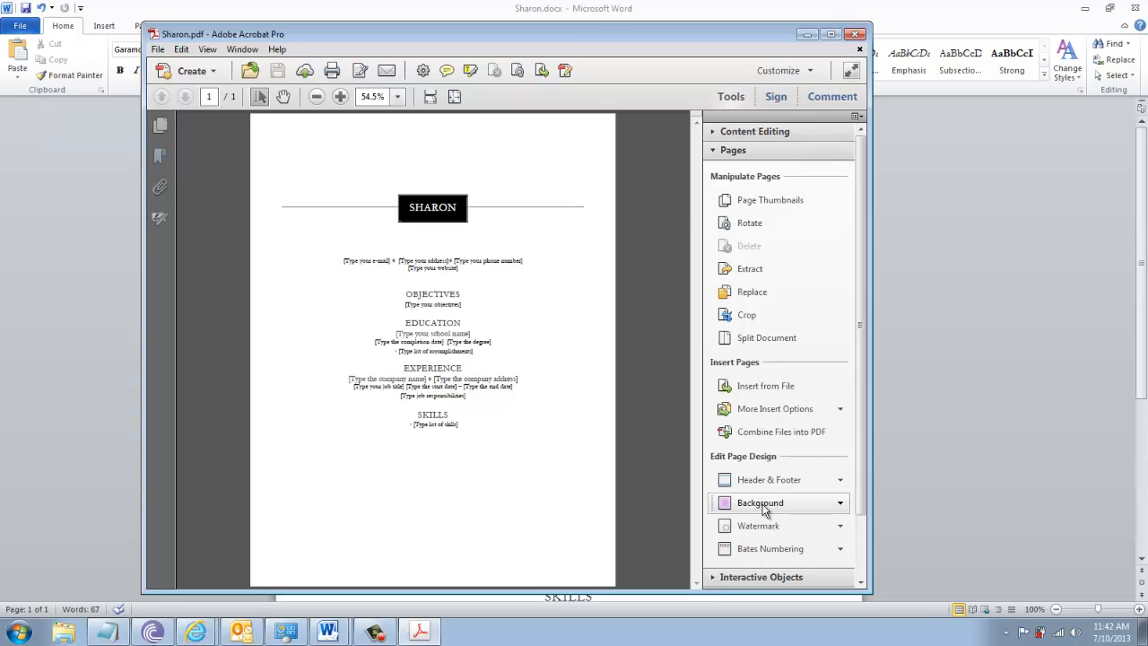
Start Add Background and browse for the image file 0.4.jpg as the page background.
click(760, 502)
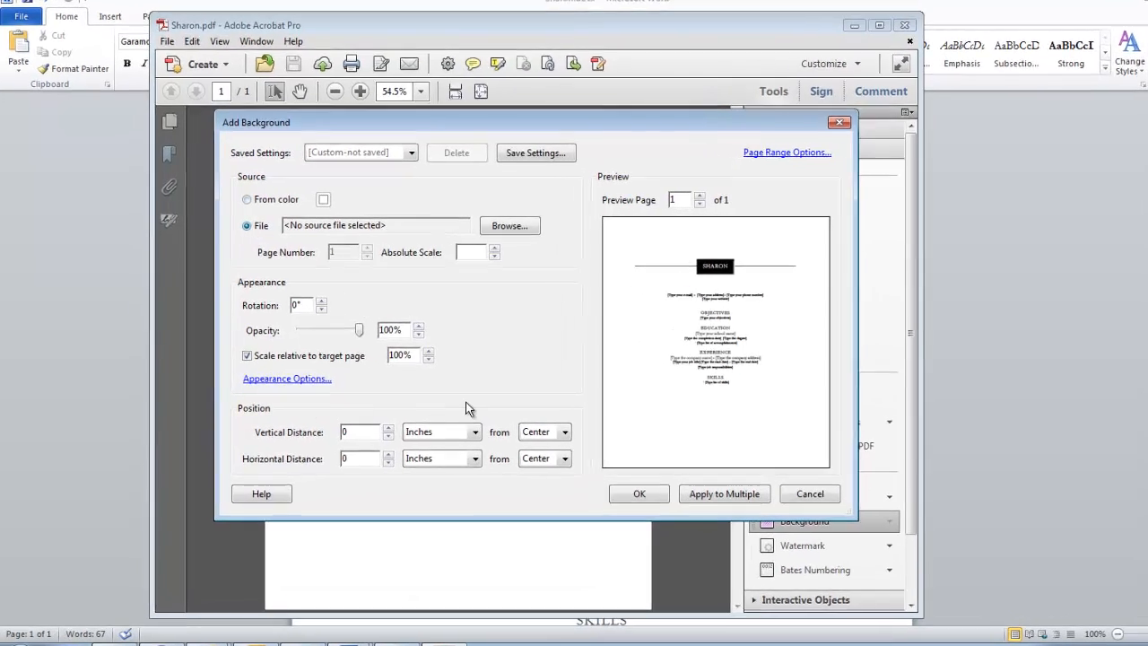
click(509, 226)
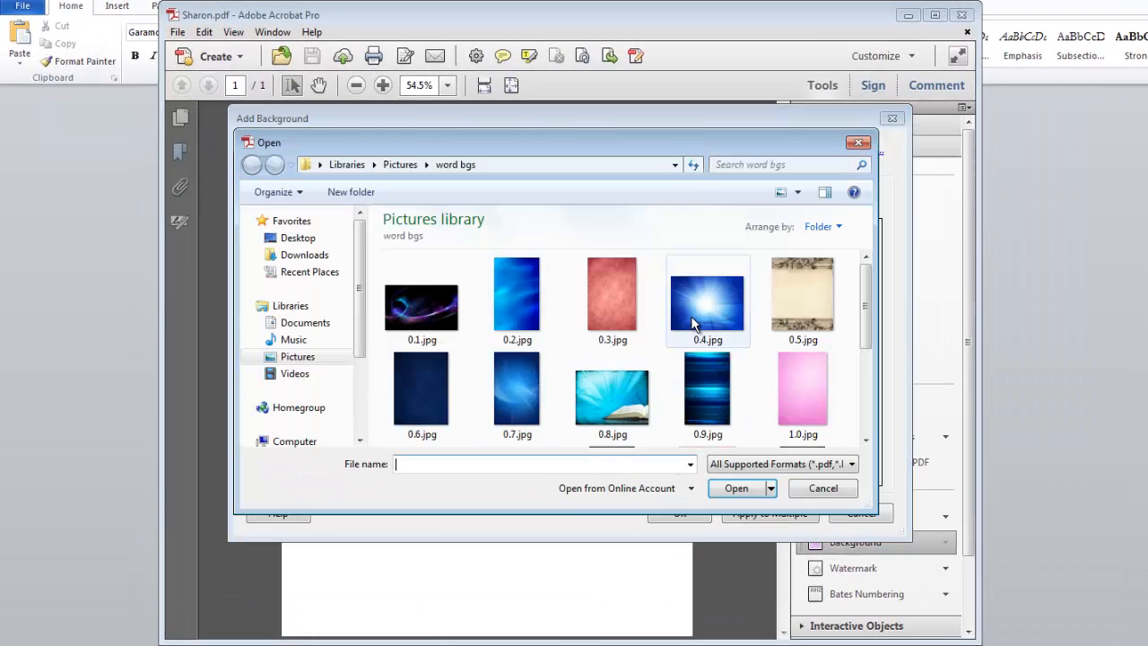
mouse_move(706, 301)
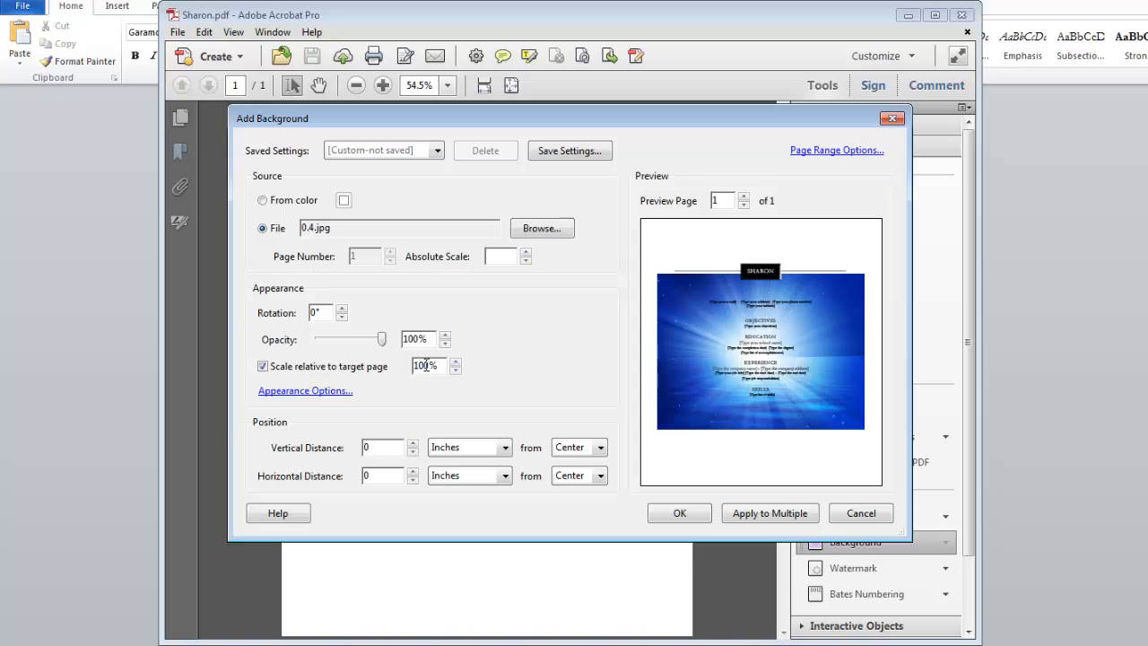
Scale the background to 200%, show it on screen only, and apply it.
text(200)
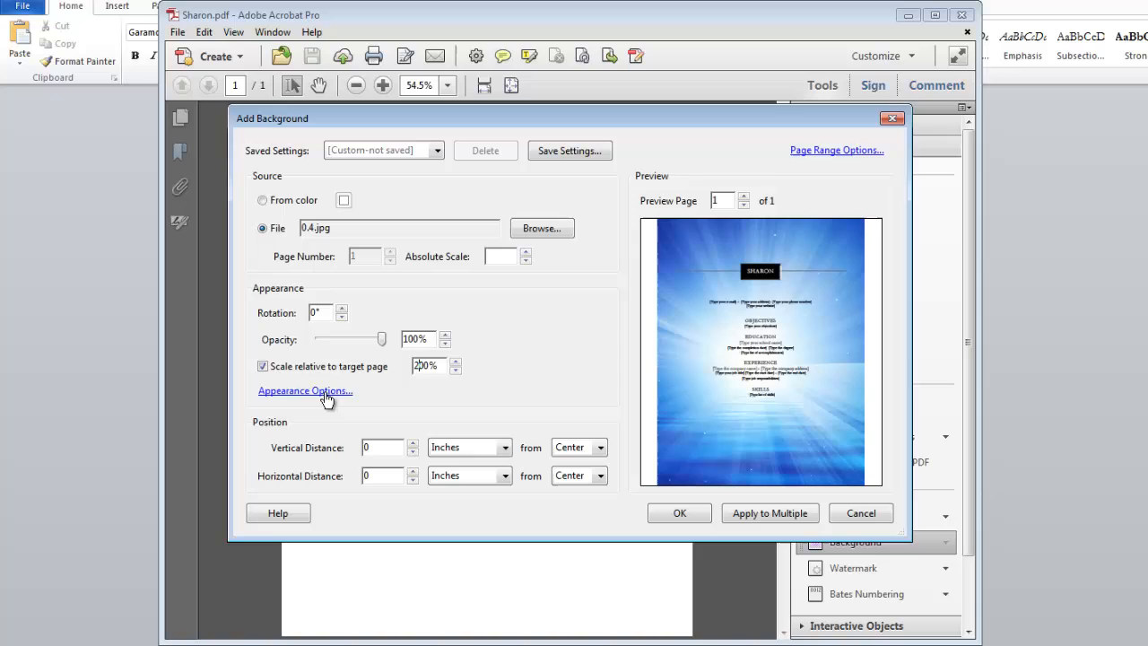
click(305, 391)
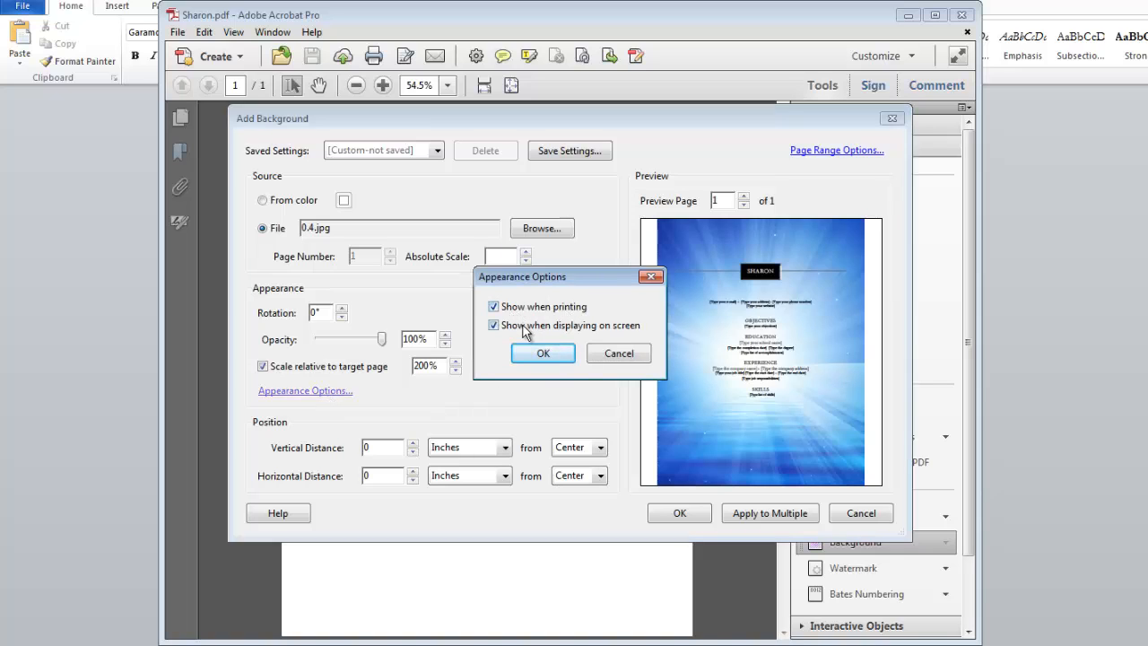
click(493, 306)
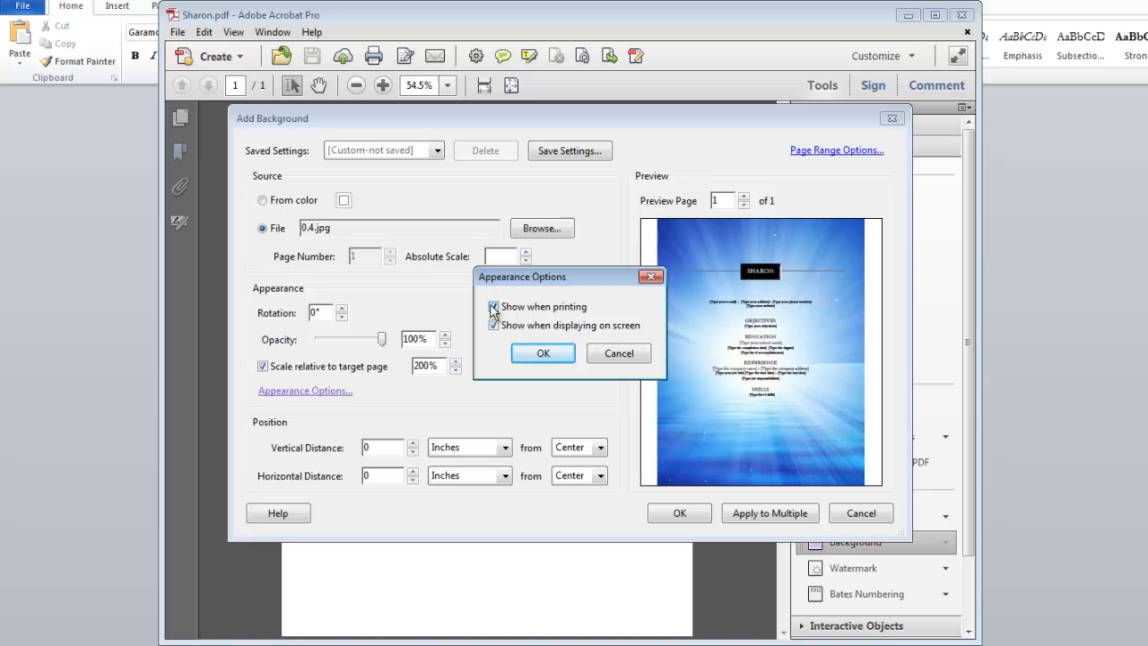
click(493, 305)
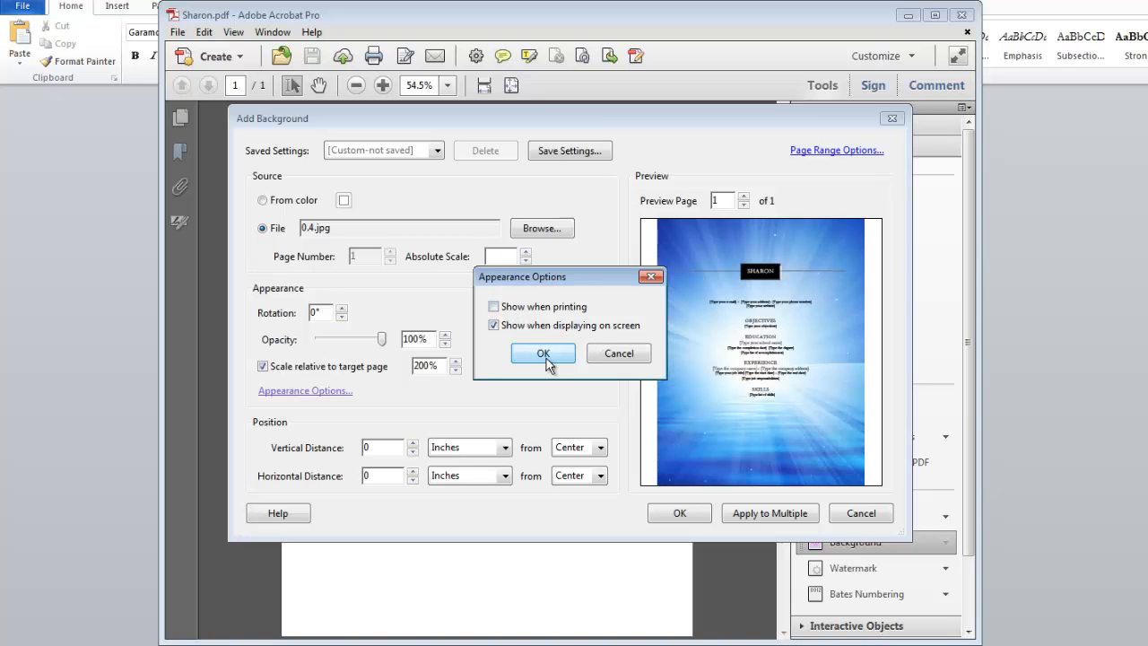
click(542, 351)
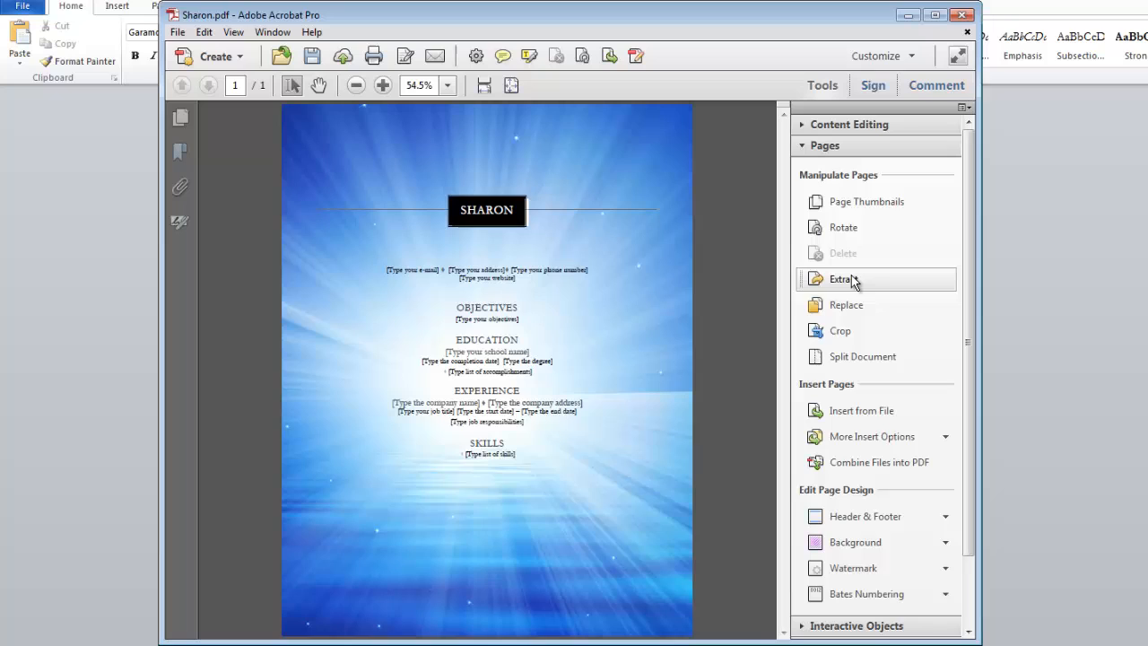
mouse_move(702, 312)
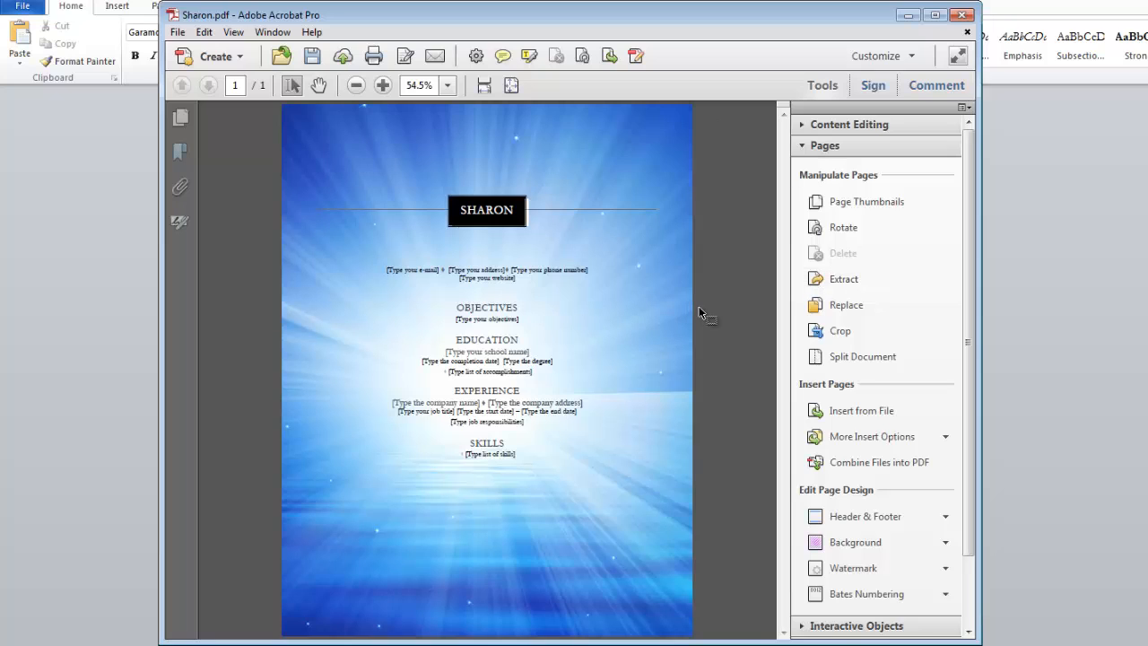